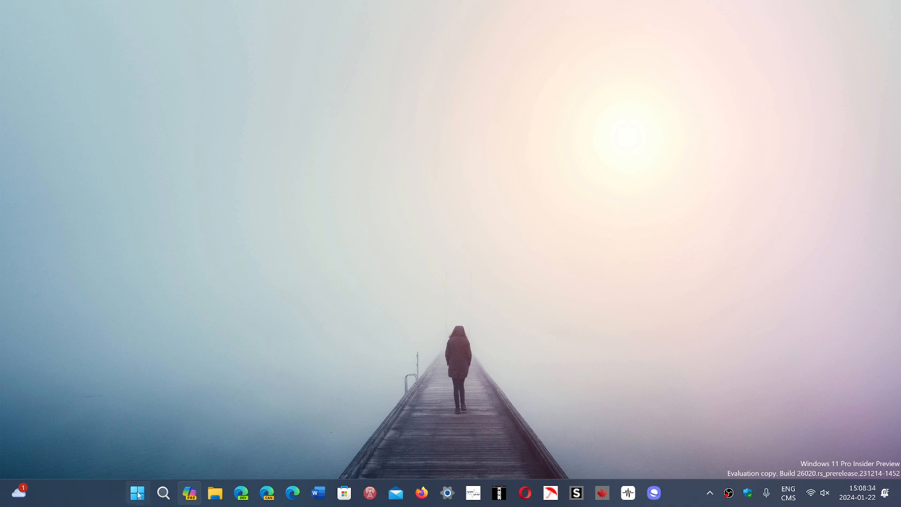
Open the Win+X quick-link menu from the Start button
{"action": "right_click", "coordinate": [136, 493]}
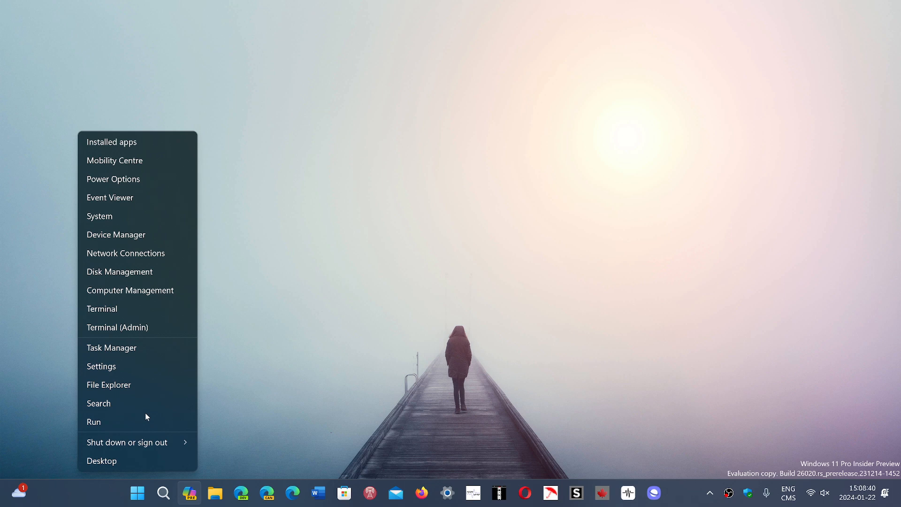
Launch Device Manager and scroll the device tree to Universal Serial Bus controllers
{"action": "left_click", "coordinate": [102, 461]}
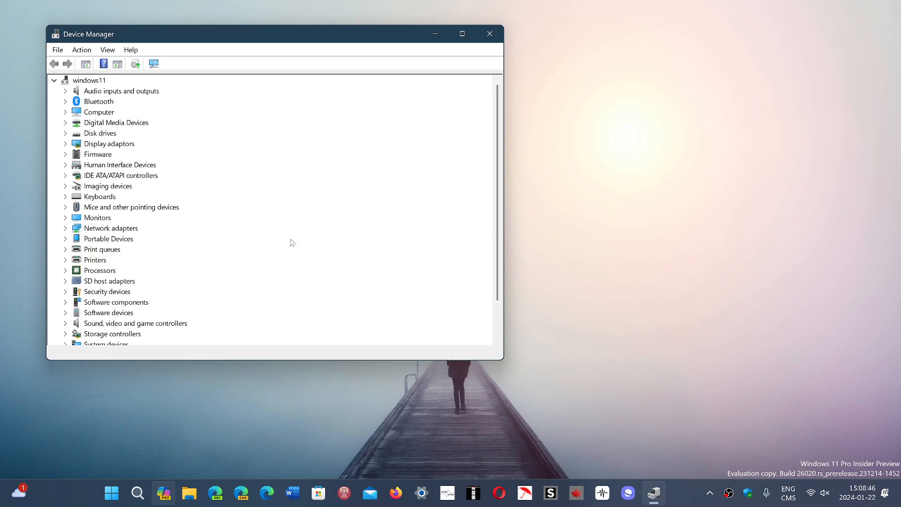
{"action": "mouse_move", "coordinate": [216, 262]}
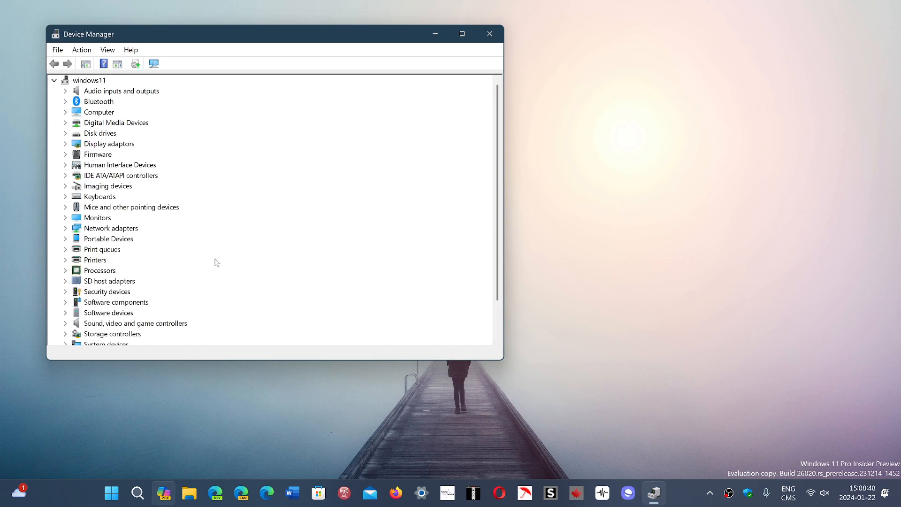
{"action": "mouse_move", "coordinate": [223, 185]}
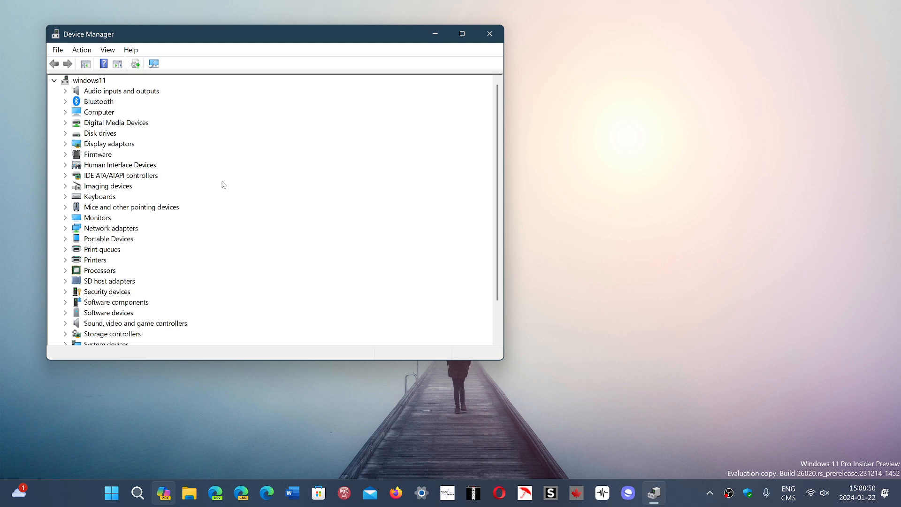
{"action": "mouse_move", "coordinate": [156, 264]}
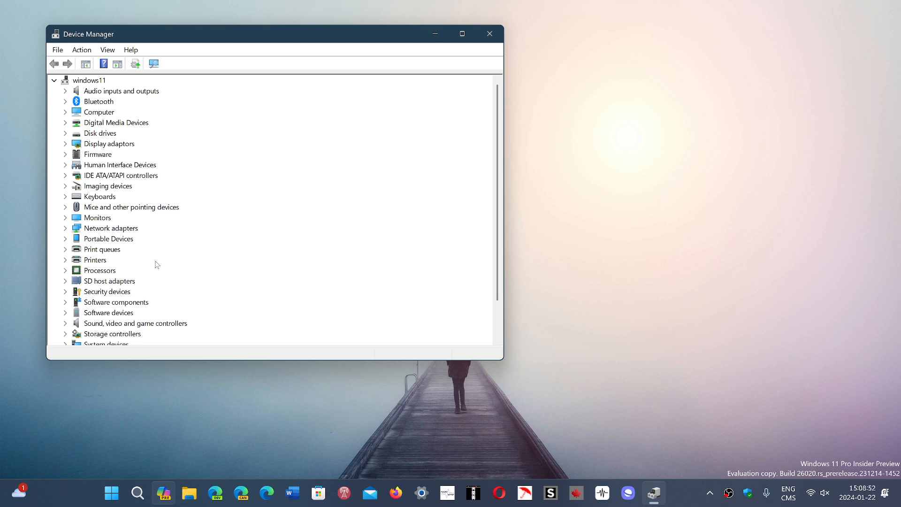
{"action": "mouse_move", "coordinate": [499, 246]}
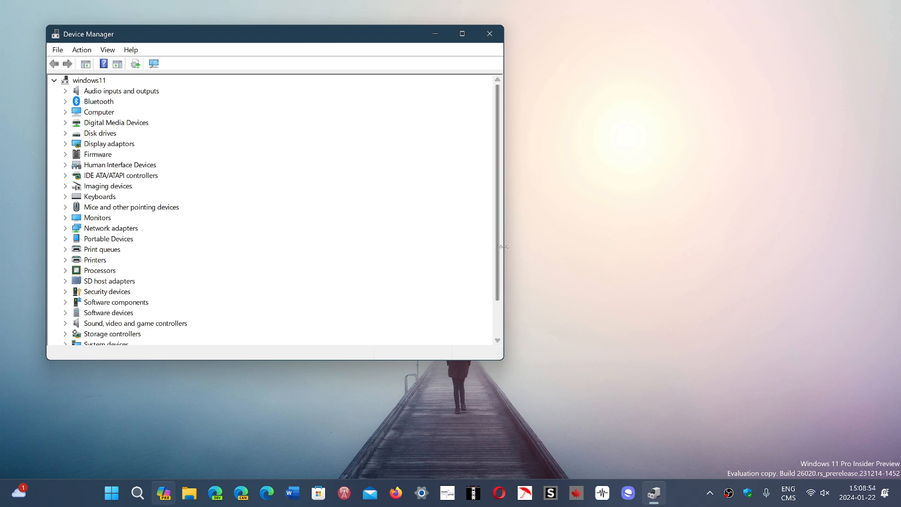
{"action": "scroll", "scroll_direction": "down", "scroll_amount": 3}
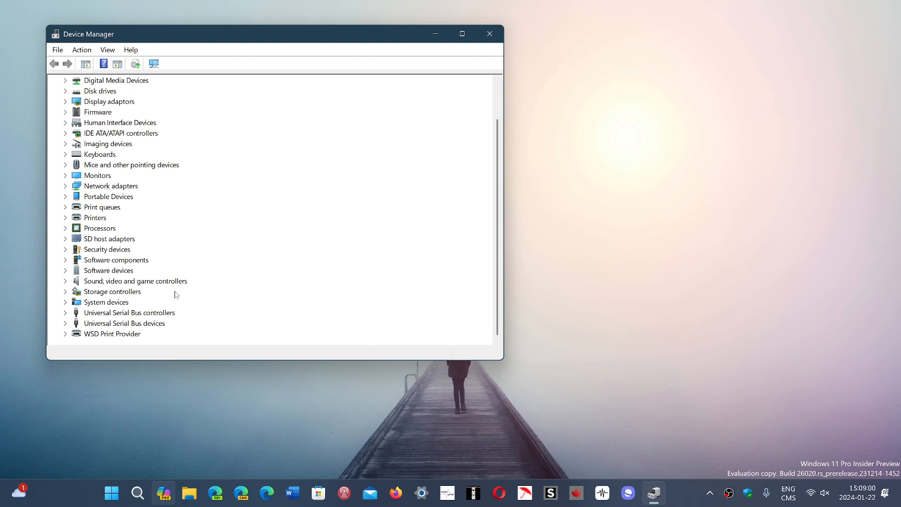
{"action": "mouse_move", "coordinate": [65, 316]}
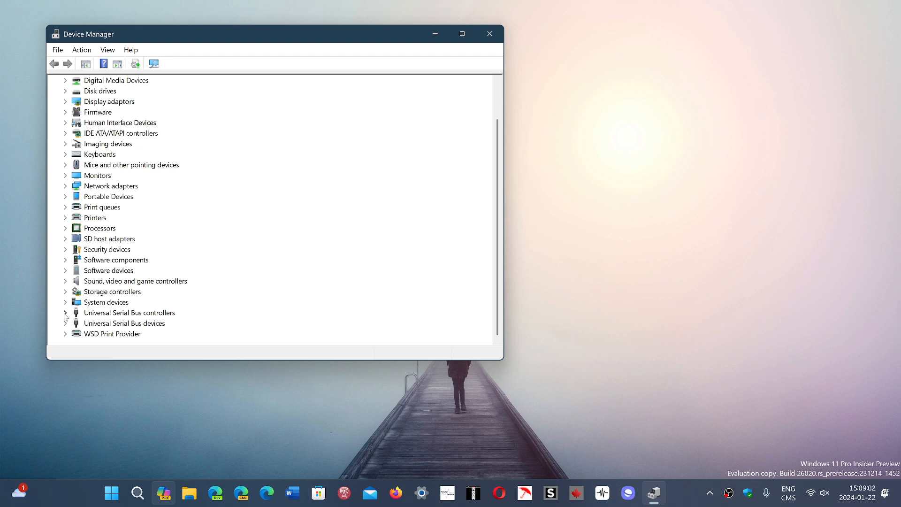
Expand Universal Serial Bus controllers to reveal the USB 3.1 host controller and root hub
{"action": "left_click", "coordinate": [65, 312]}
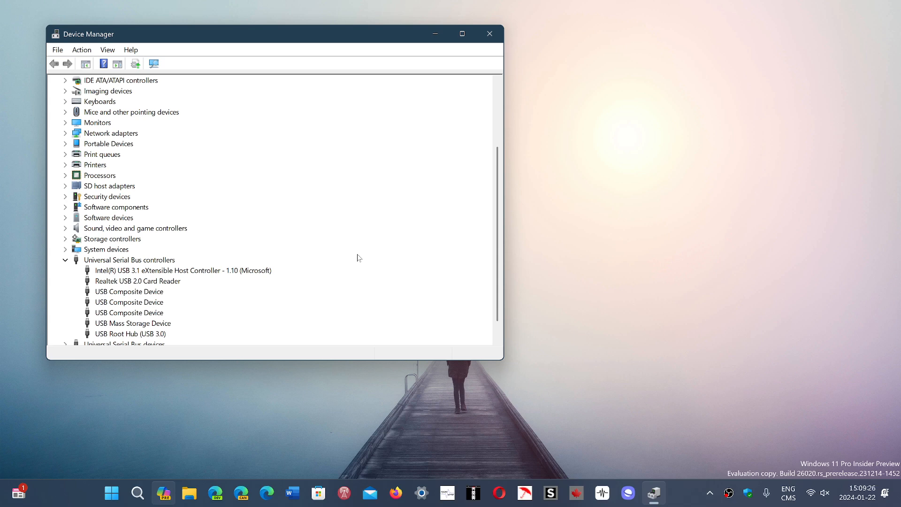
{"action": "mouse_move", "coordinate": [228, 337]}
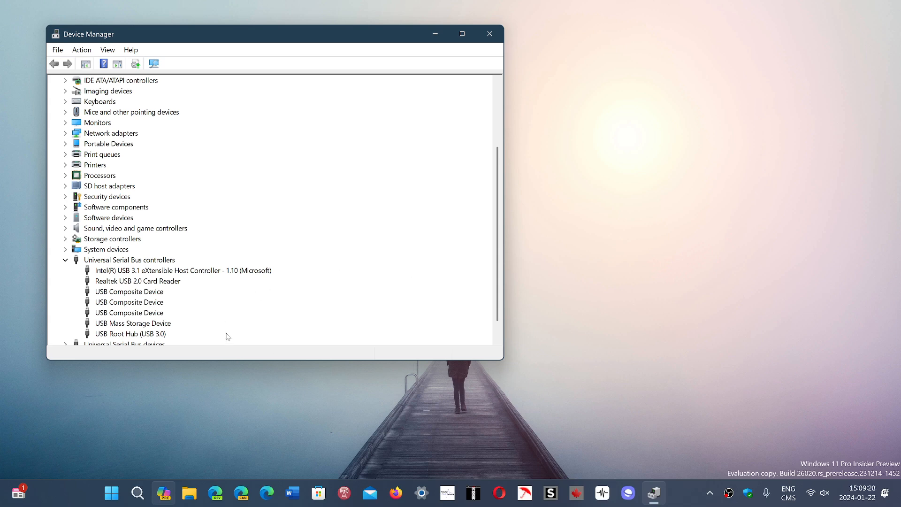
{"action": "mouse_move", "coordinate": [152, 326]}
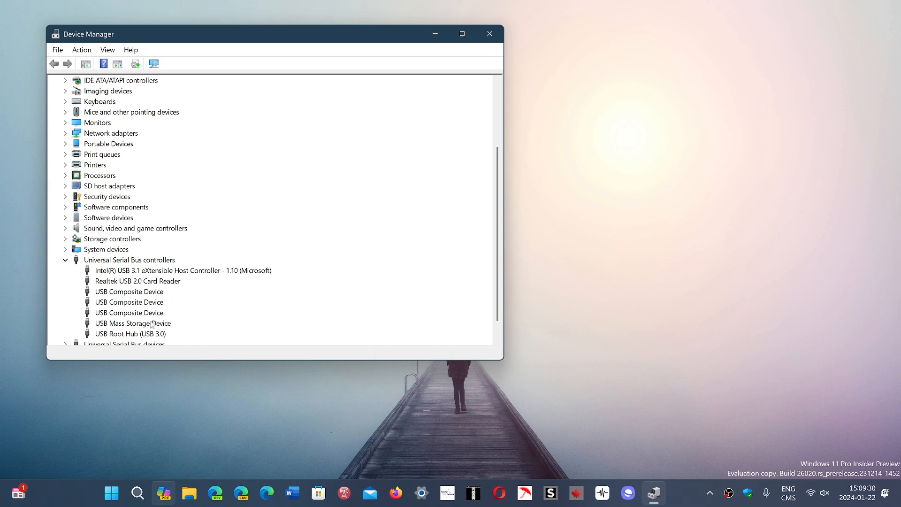
{"action": "mouse_move", "coordinate": [568, 418]}
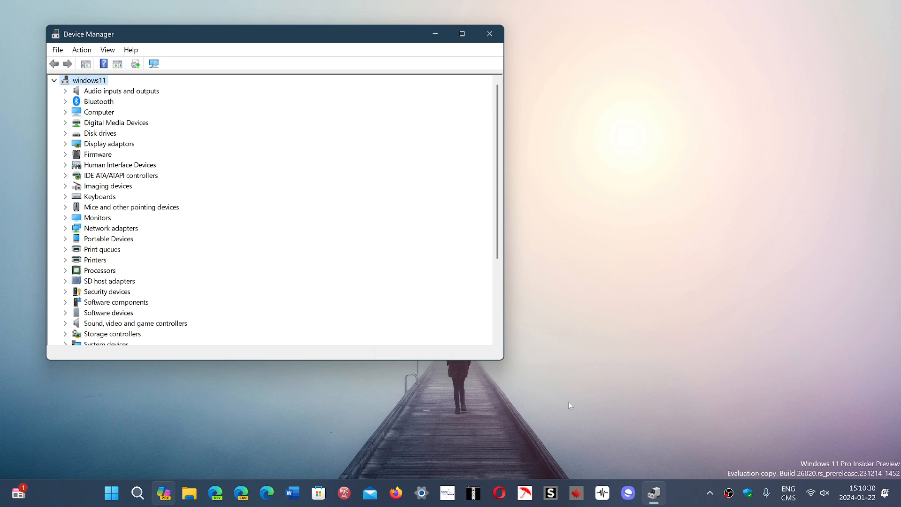
{"action": "mouse_move", "coordinate": [494, 43]}
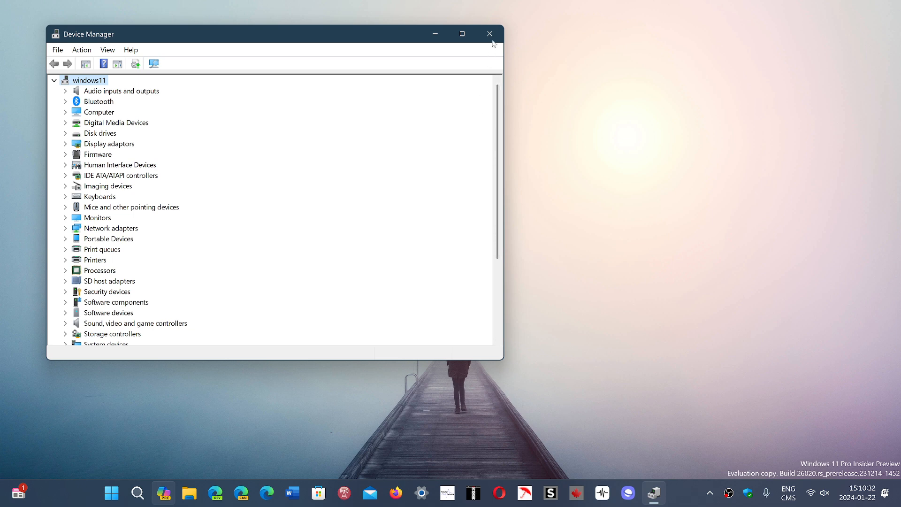
{"action": "mouse_move", "coordinate": [489, 34]}
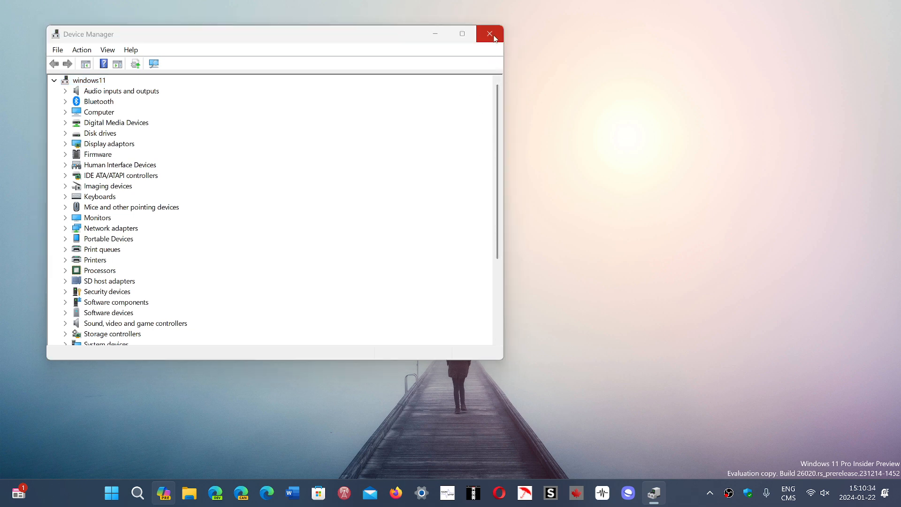
Close the Device Manager window
{"action": "left_click", "coordinate": [489, 34]}
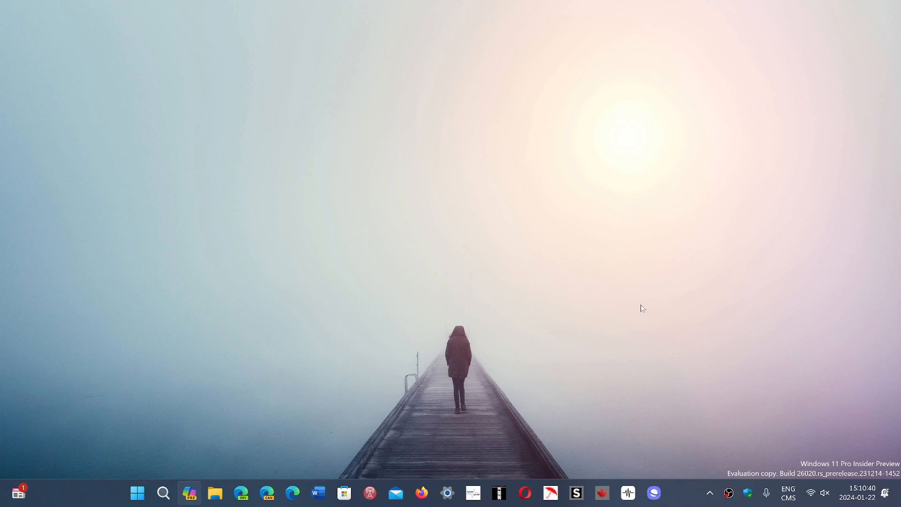
{"action": "mouse_move", "coordinate": [683, 500]}
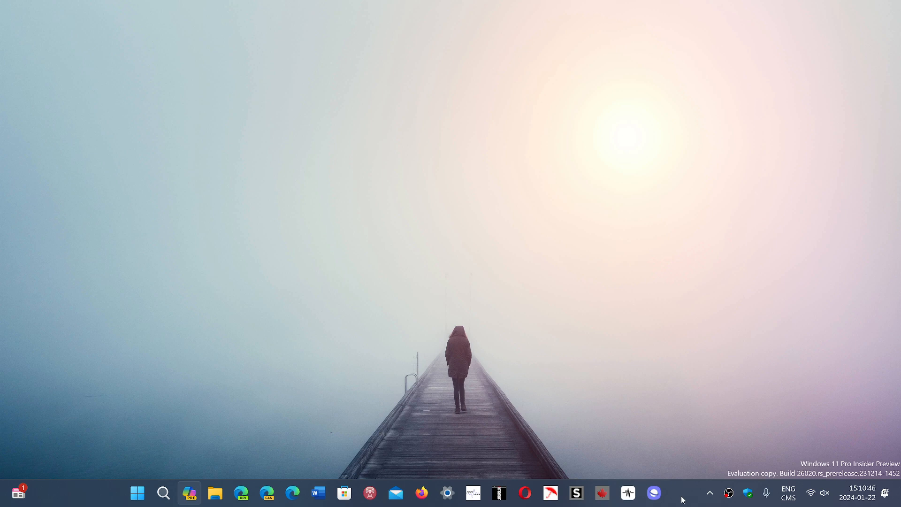